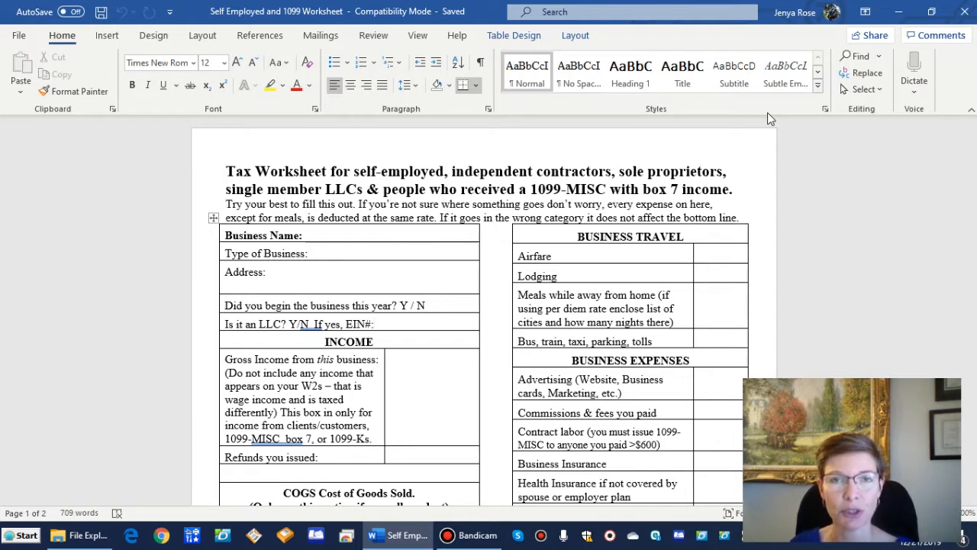
# Scroll to the Income section and place the cursor in the Gross Income cell.
pyautogui.click(374, 324)
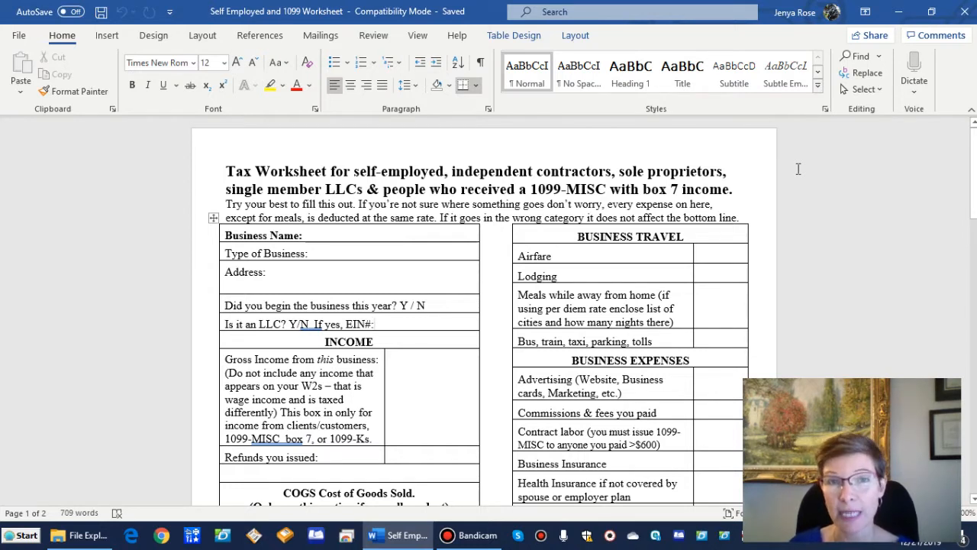
pyautogui.moveTo(770, 173)
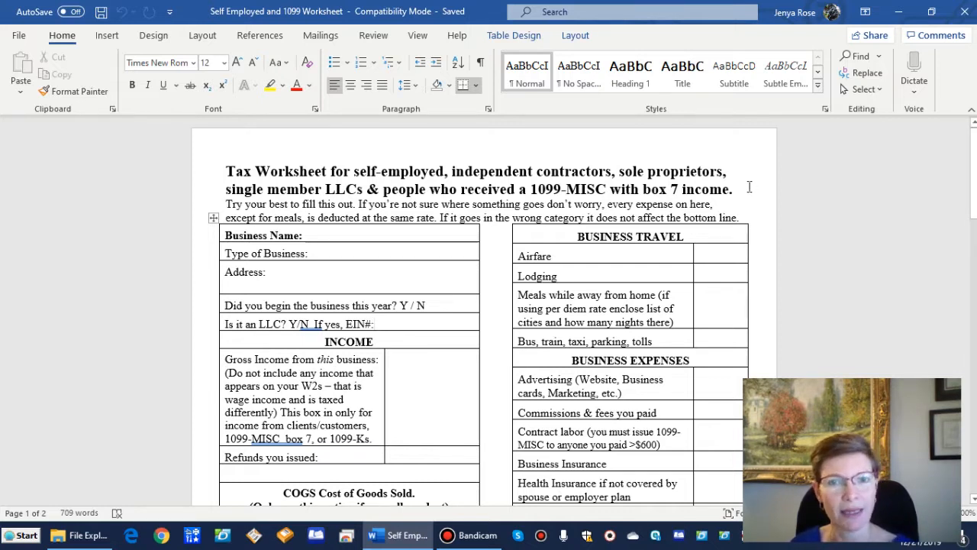
pyautogui.click(376, 323)
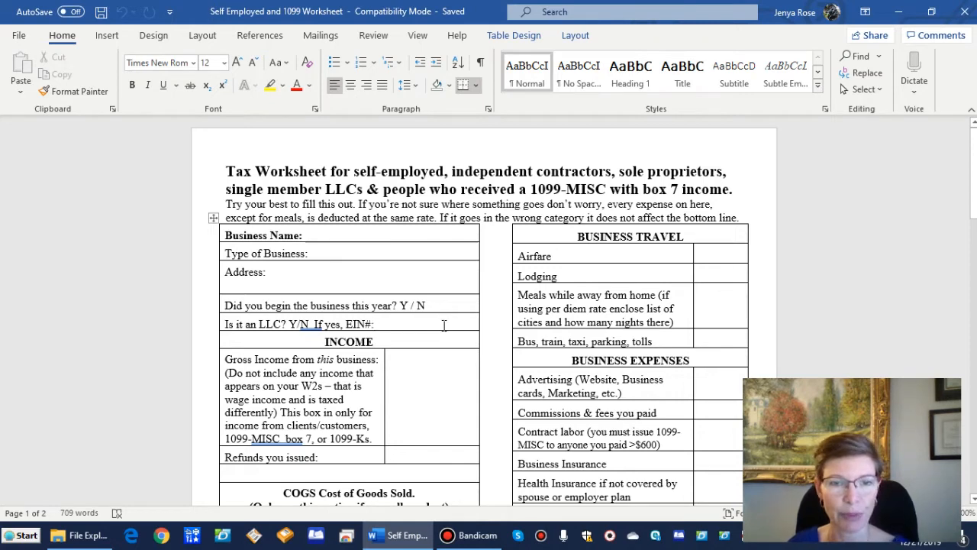
pyautogui.scroll(-3)
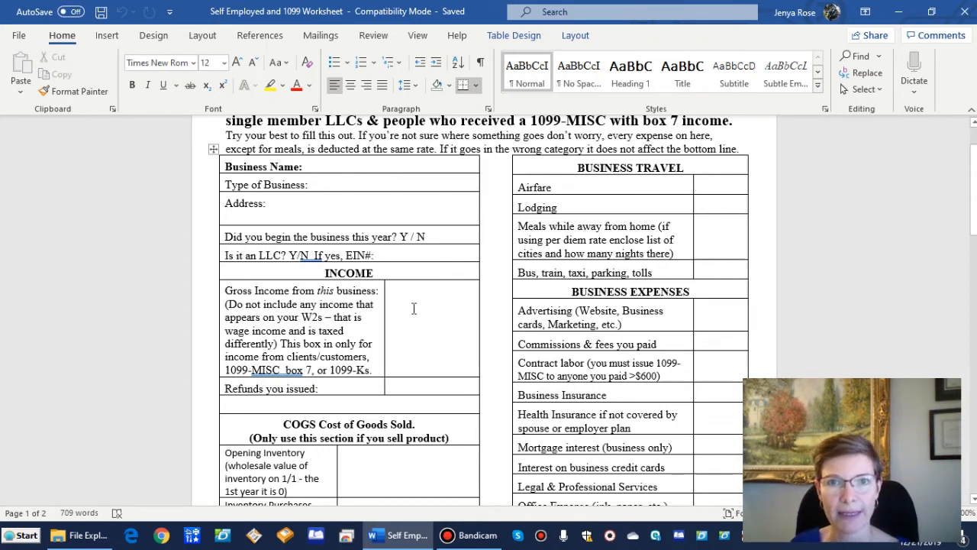
pyautogui.click(391, 292)
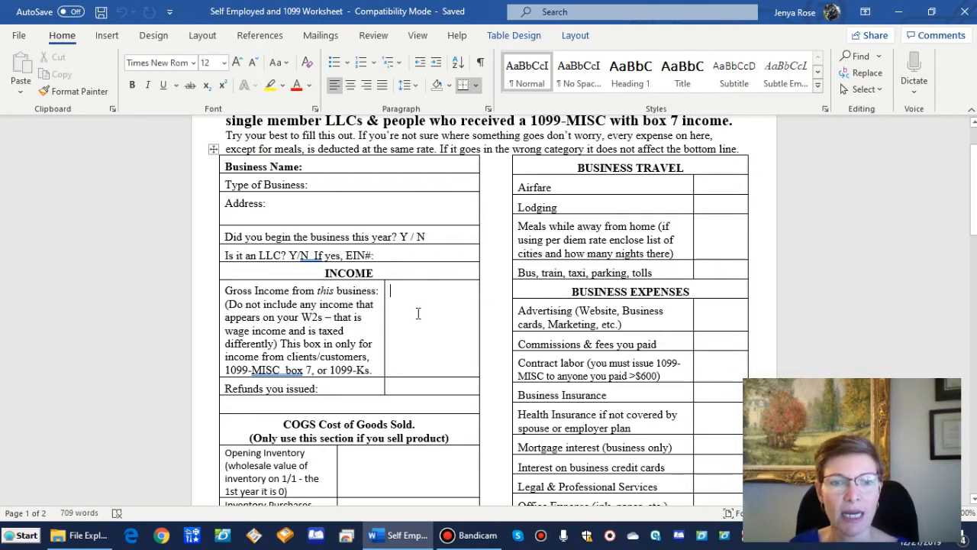
# Scroll down to the COGS table and place the cursor in the Opening Inventory cell.
pyautogui.scroll(-3)
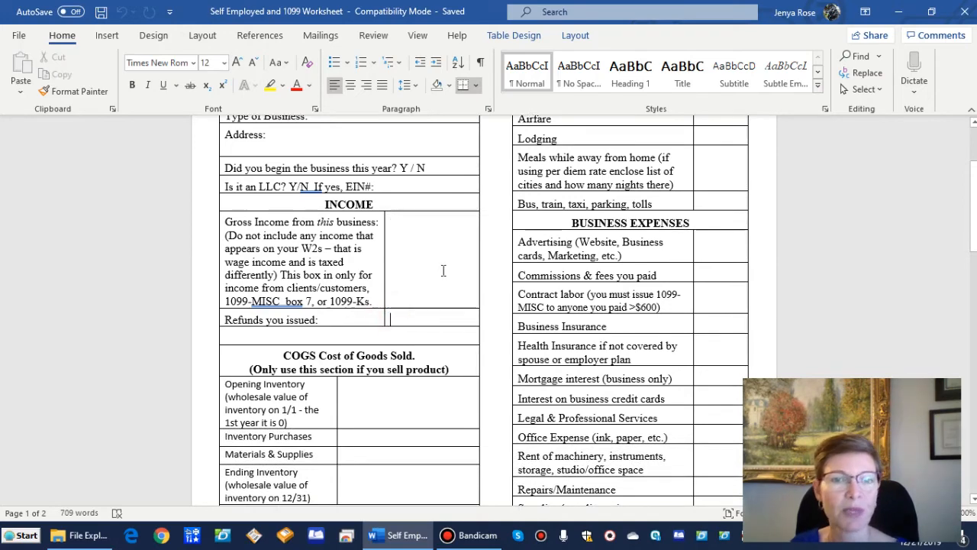
pyautogui.scroll(-3)
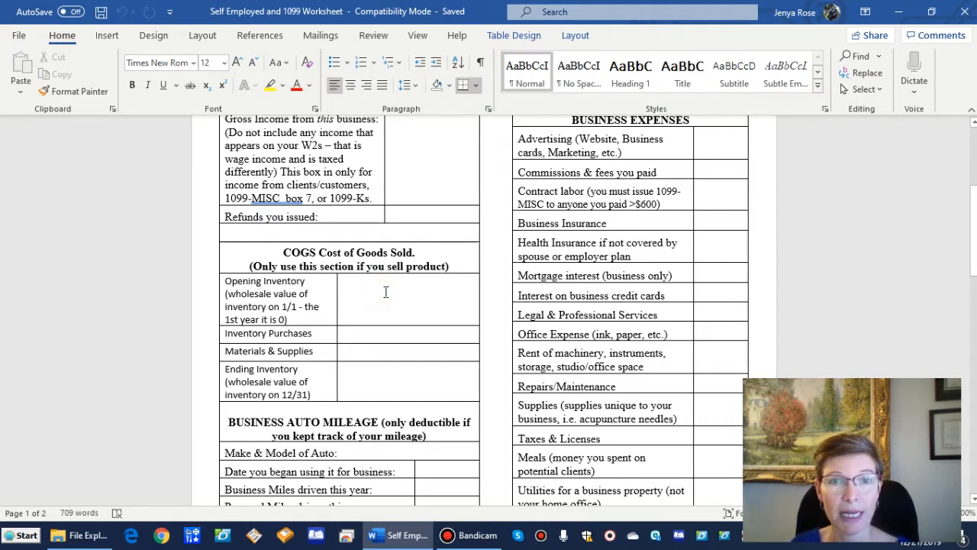
pyautogui.click(344, 284)
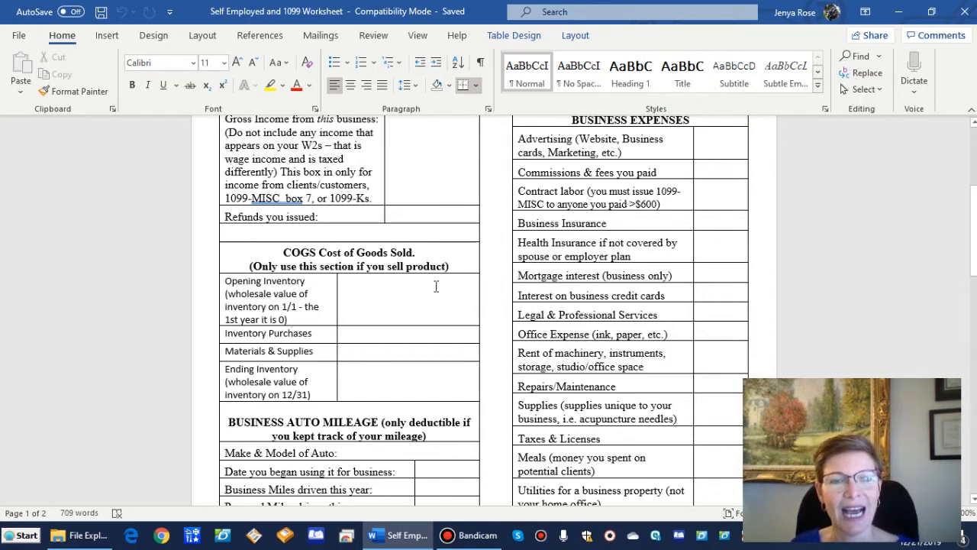
# Scroll until the full Business Auto Mileage table and expense list are visible.
pyautogui.scroll(-3)
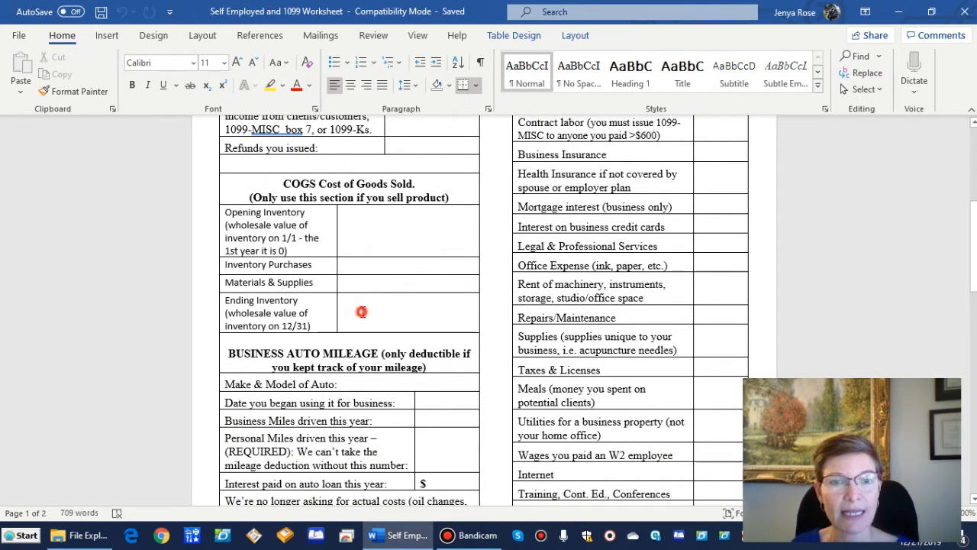
pyautogui.click(363, 311)
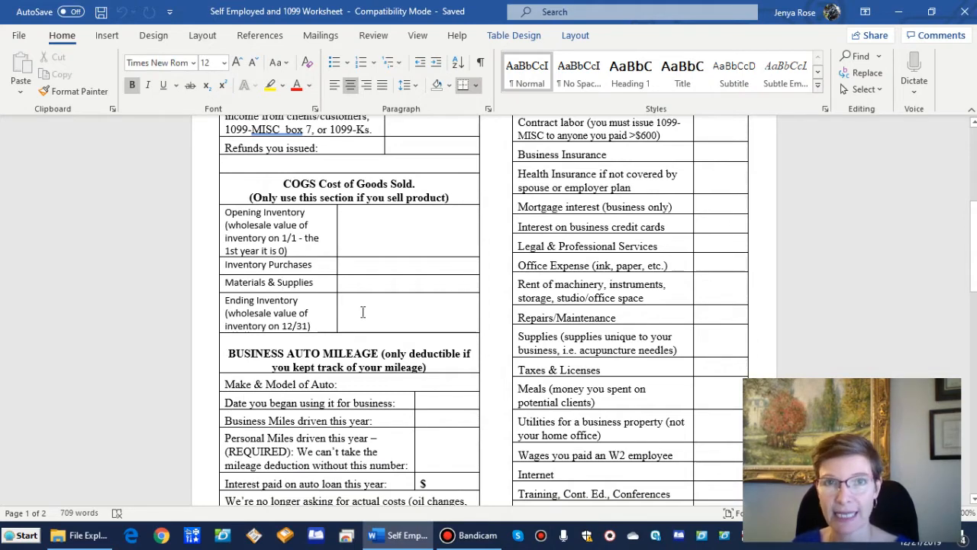
pyautogui.scroll(-3)
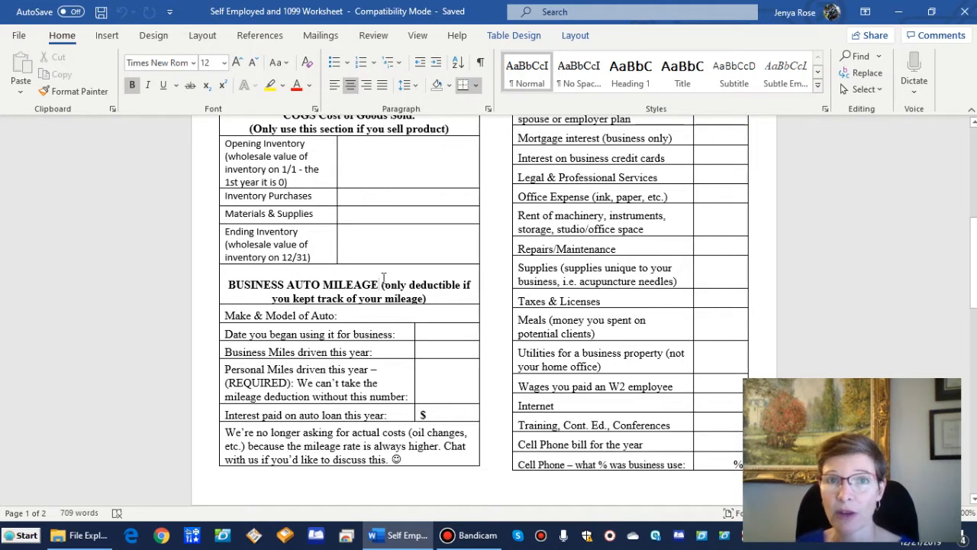
pyautogui.moveTo(374, 308)
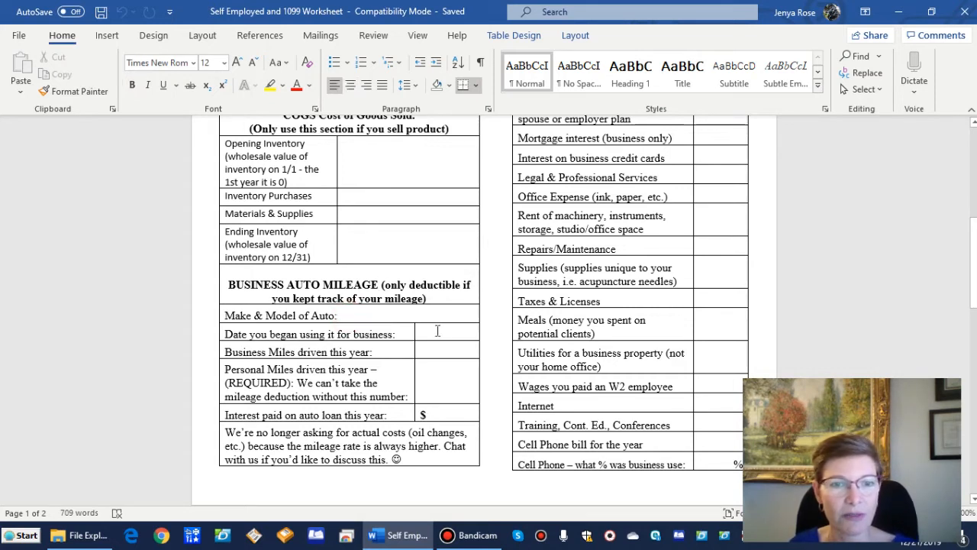
# Point out the business start date, auto make and model, and auto loan interest fields.
pyautogui.click(420, 351)
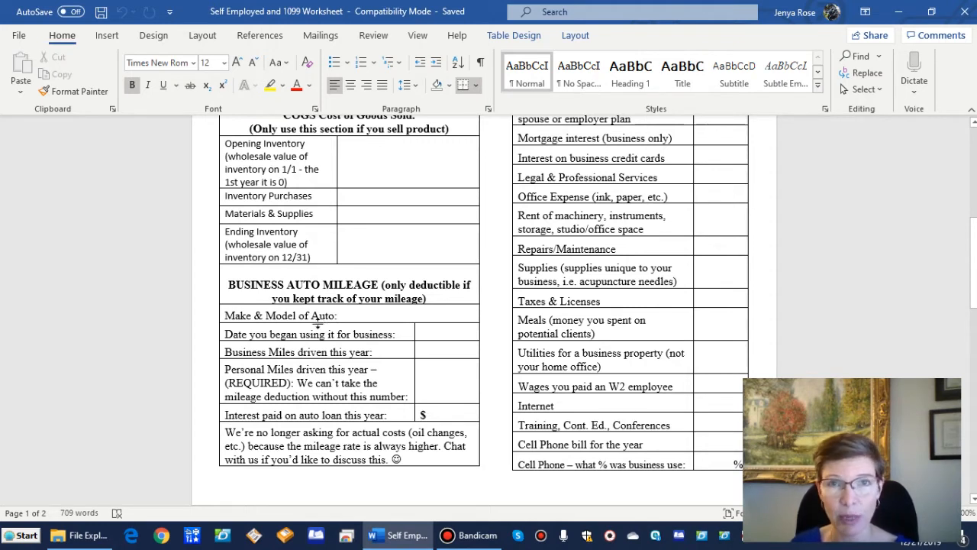
pyautogui.click(447, 351)
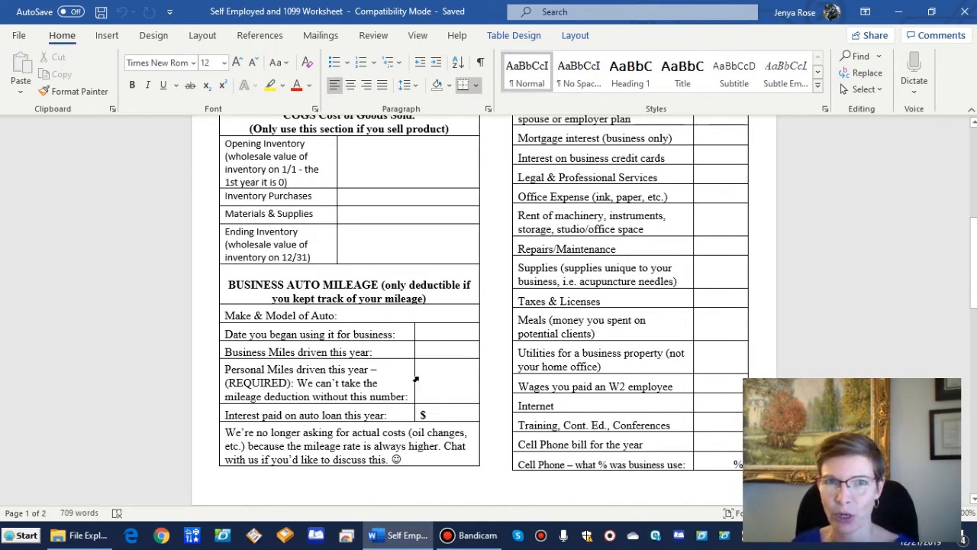
pyautogui.click(441, 369)
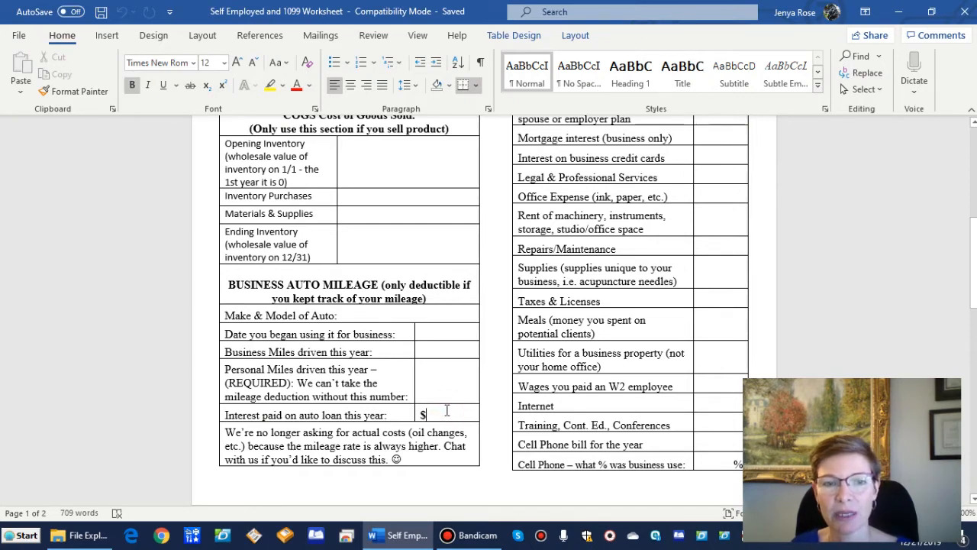
pyautogui.moveTo(440, 402)
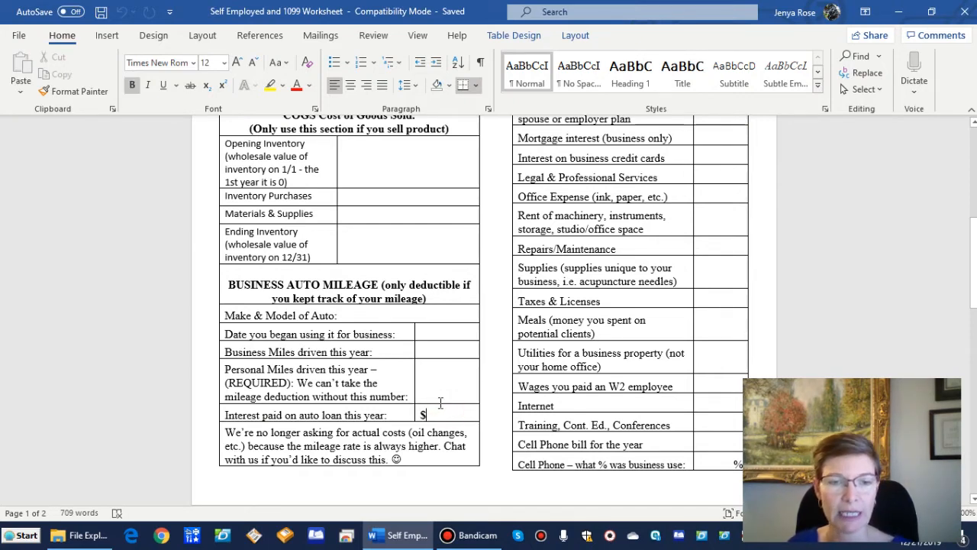
pyautogui.scroll(-3)
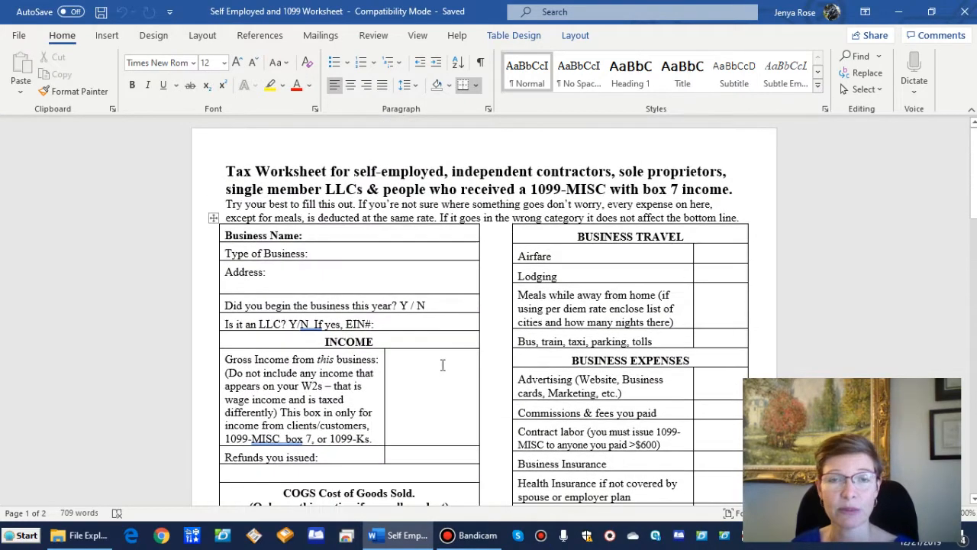
pyautogui.scroll(-3)
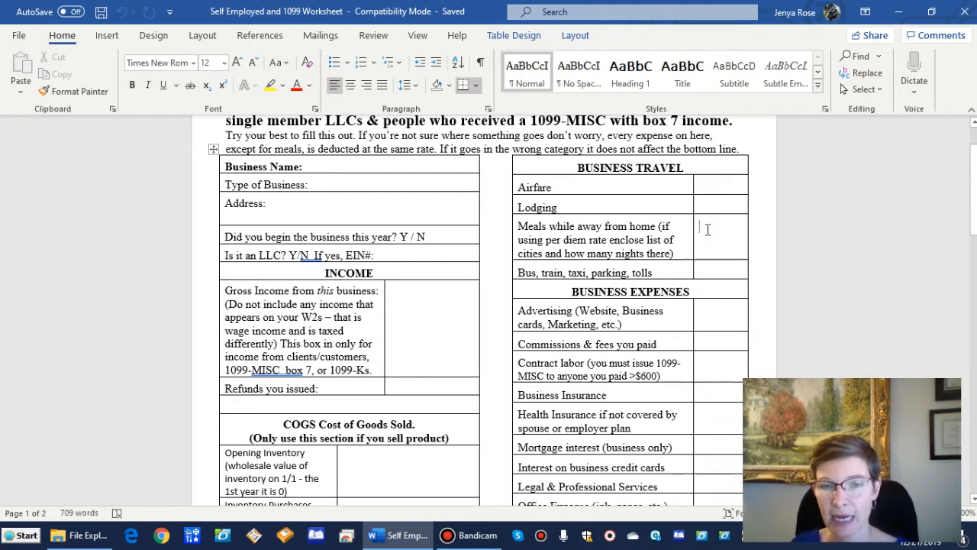
pyautogui.scroll(-3)
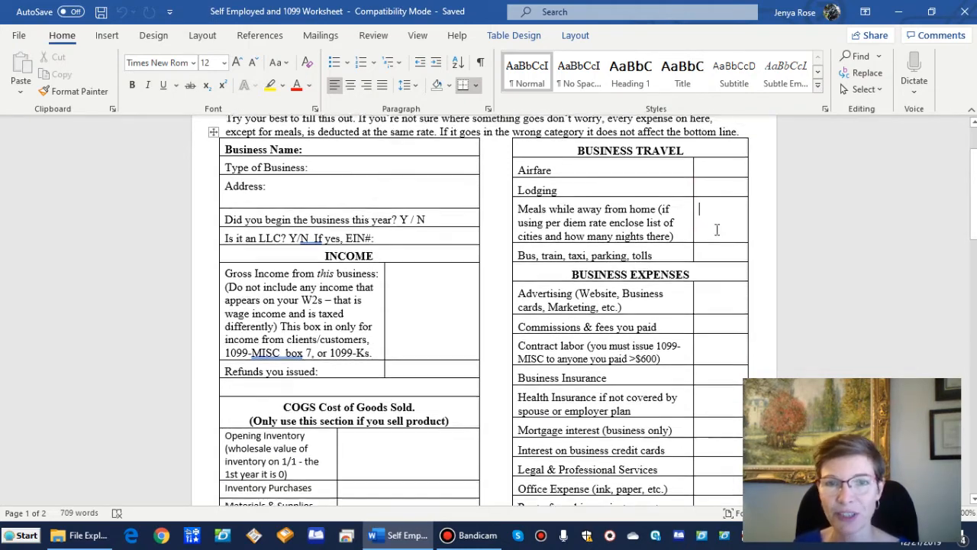
pyautogui.scroll(-3)
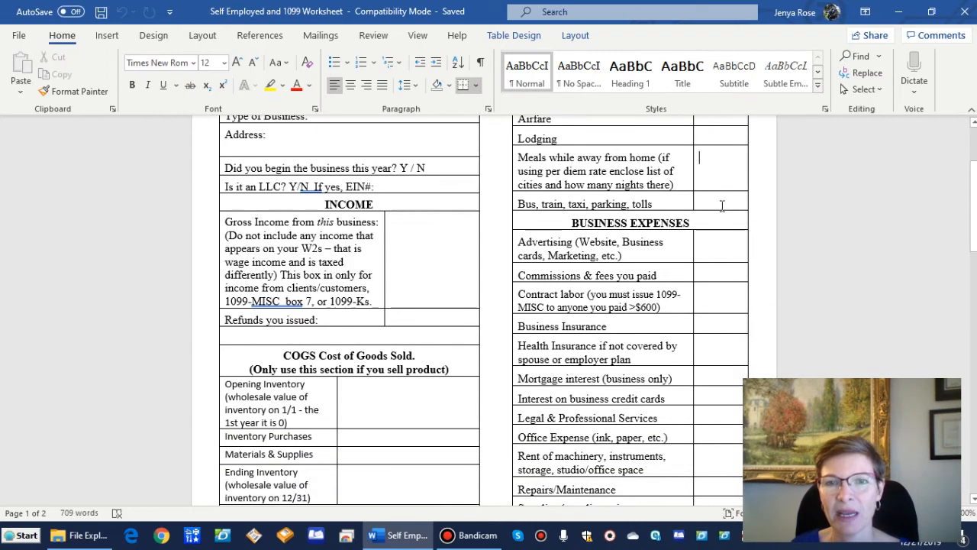
pyautogui.scroll(-3)
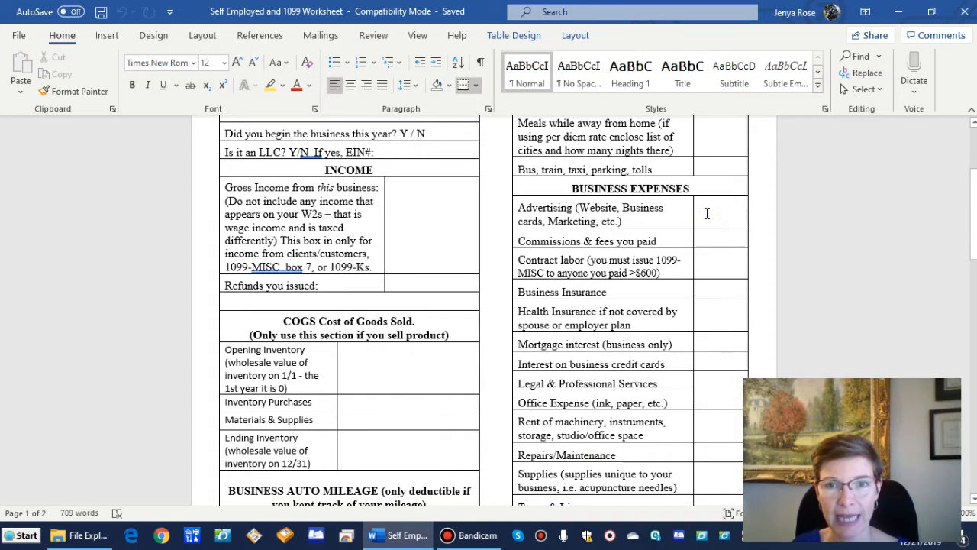
pyautogui.scroll(-3)
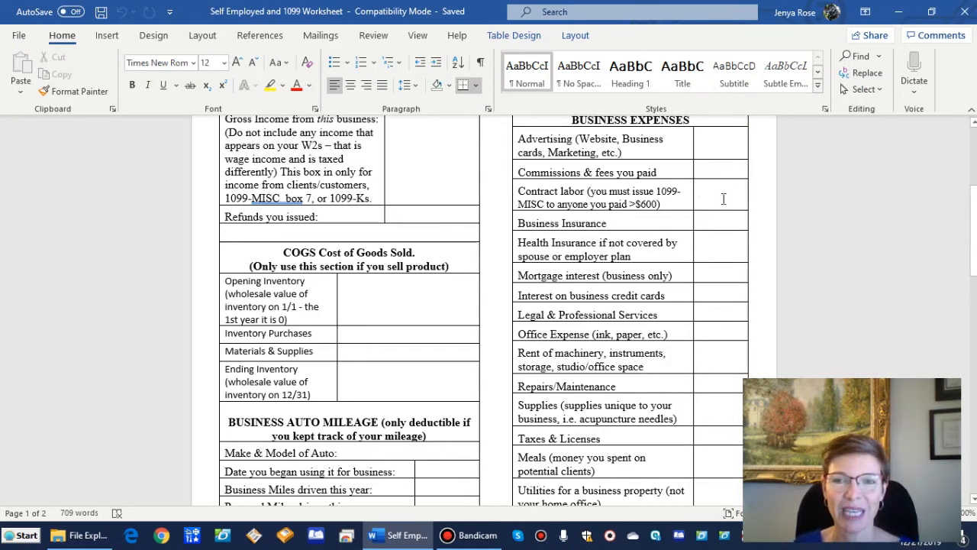
pyautogui.click(698, 192)
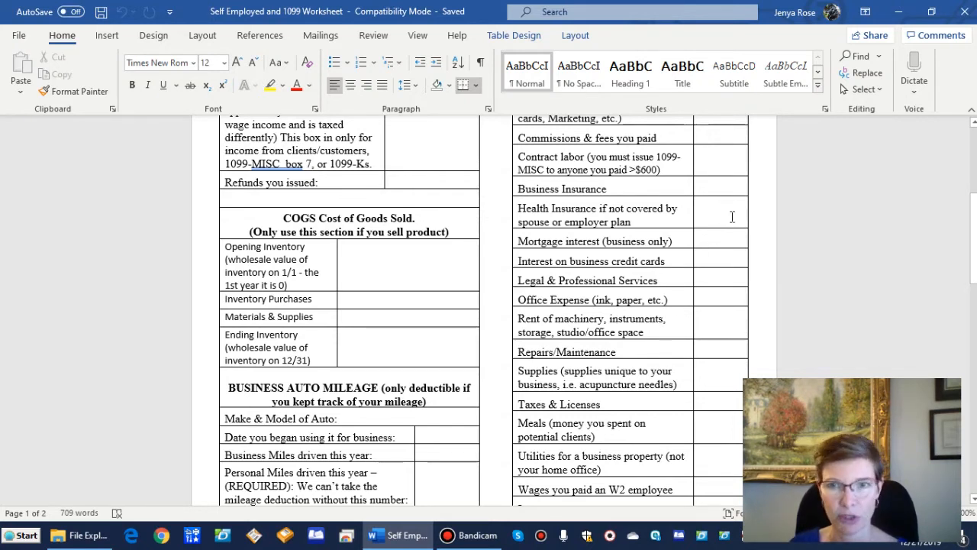
pyautogui.click(698, 211)
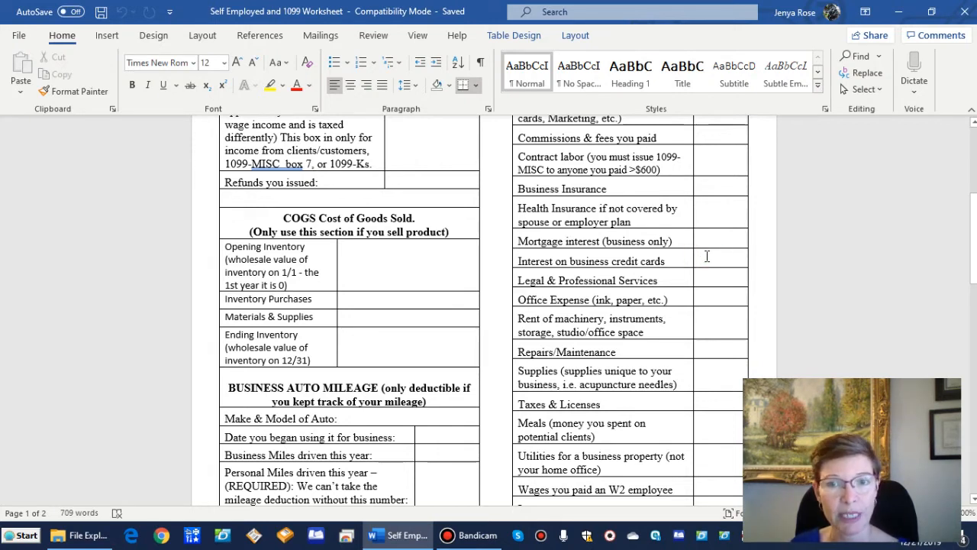
pyautogui.moveTo(691, 267)
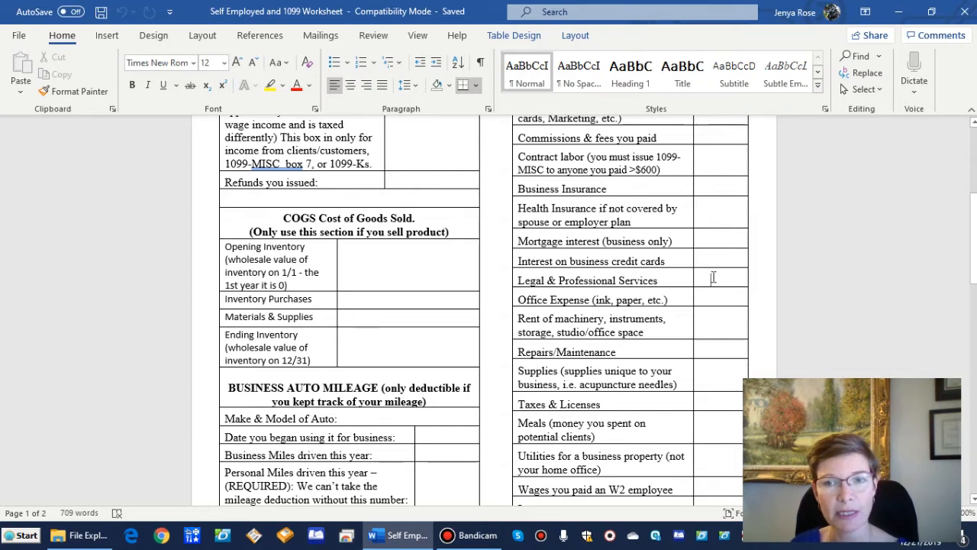
pyautogui.moveTo(706, 277)
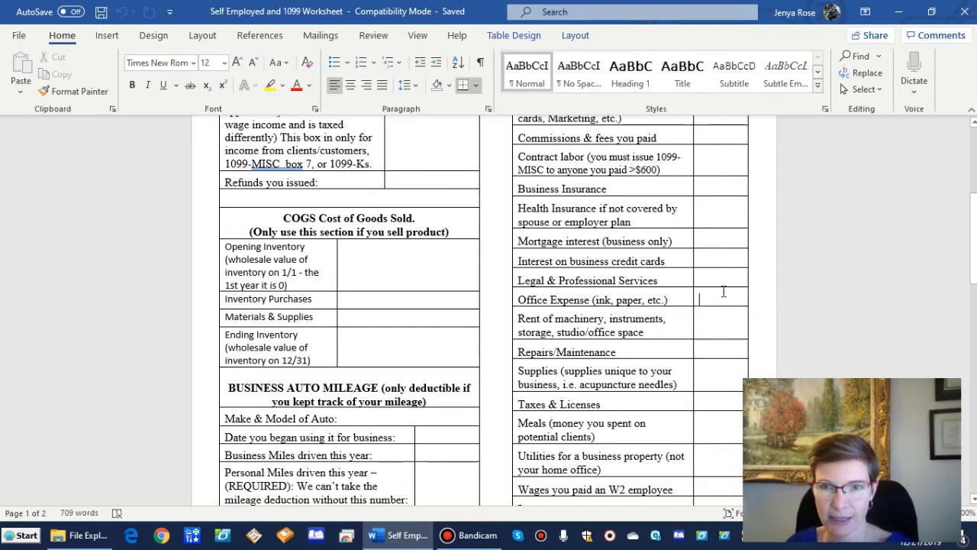
# Scroll down the expense list and point out the Meals and Utilities amount entries.
pyautogui.scroll(-3)
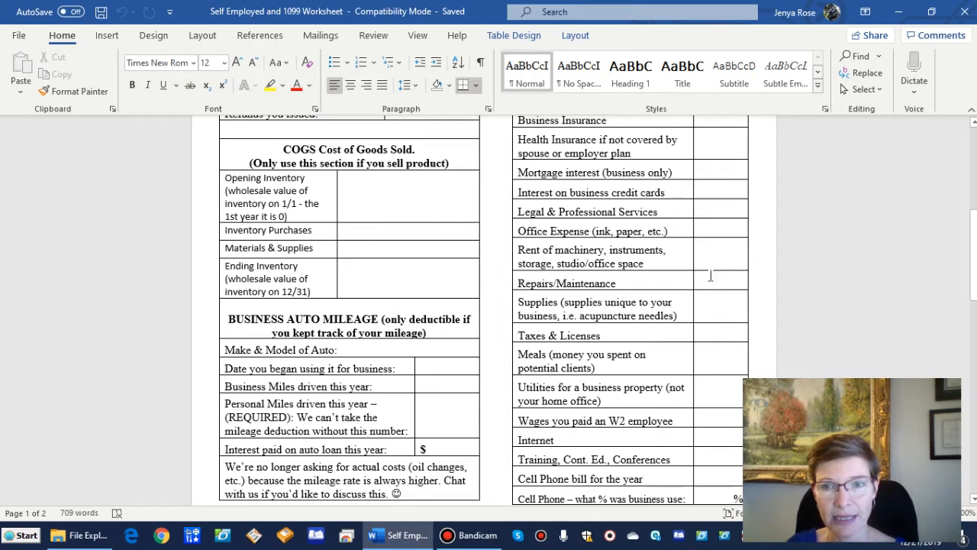
pyautogui.scroll(-3)
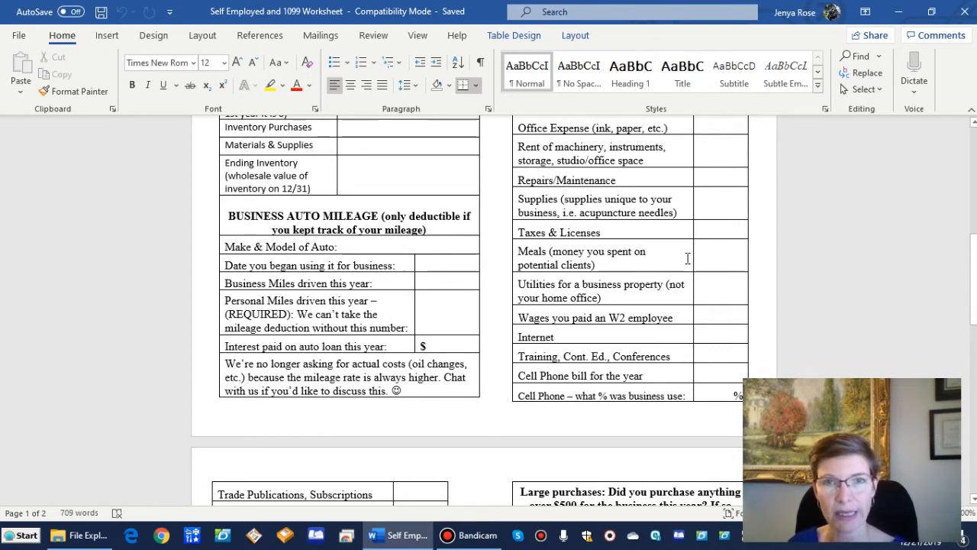
pyautogui.click(720, 257)
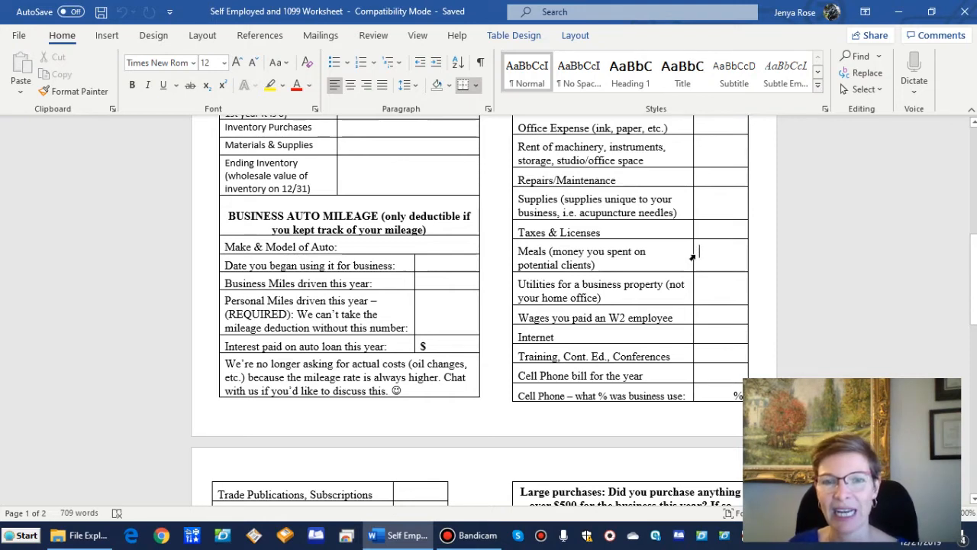
pyautogui.click(716, 288)
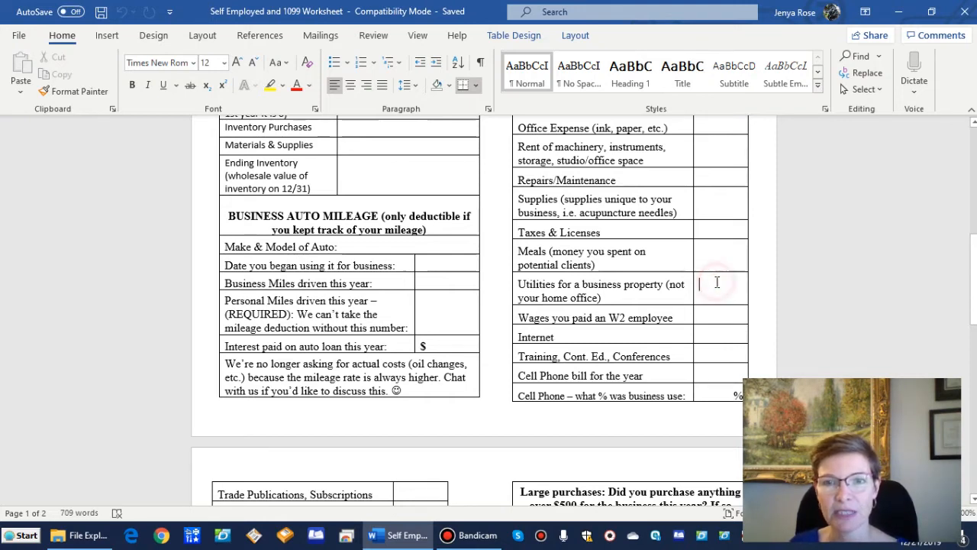
# Point out the Internet amount entry and scroll on to page two.
pyautogui.scroll(-3)
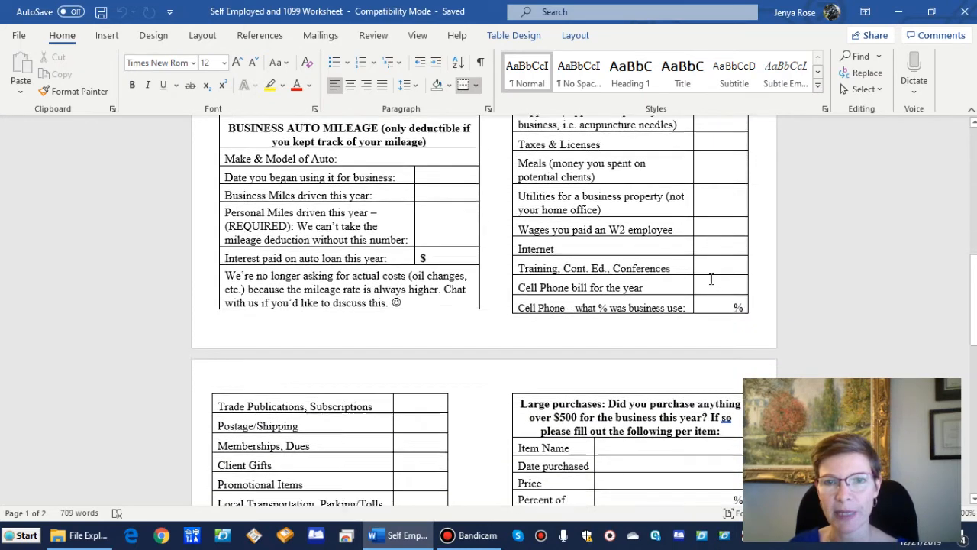
pyautogui.scroll(-3)
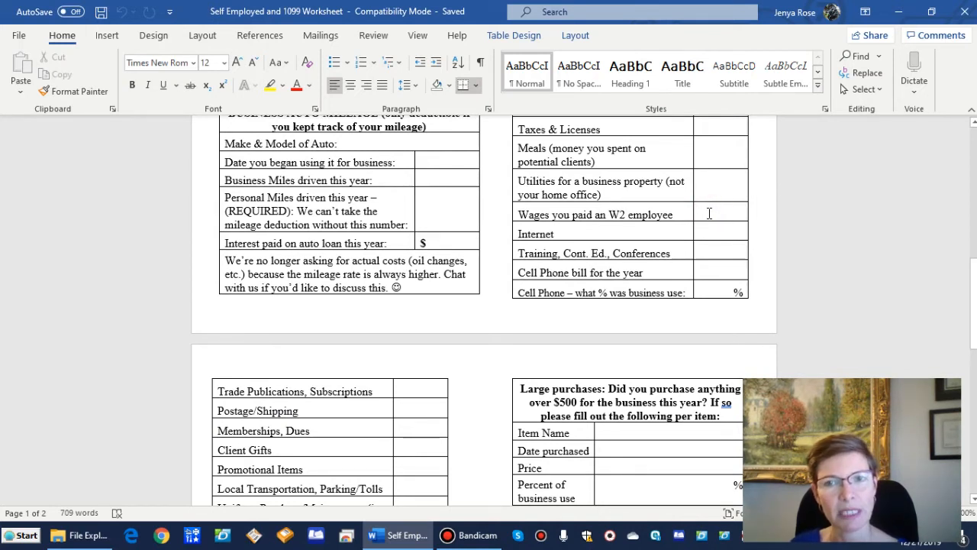
pyautogui.click(702, 213)
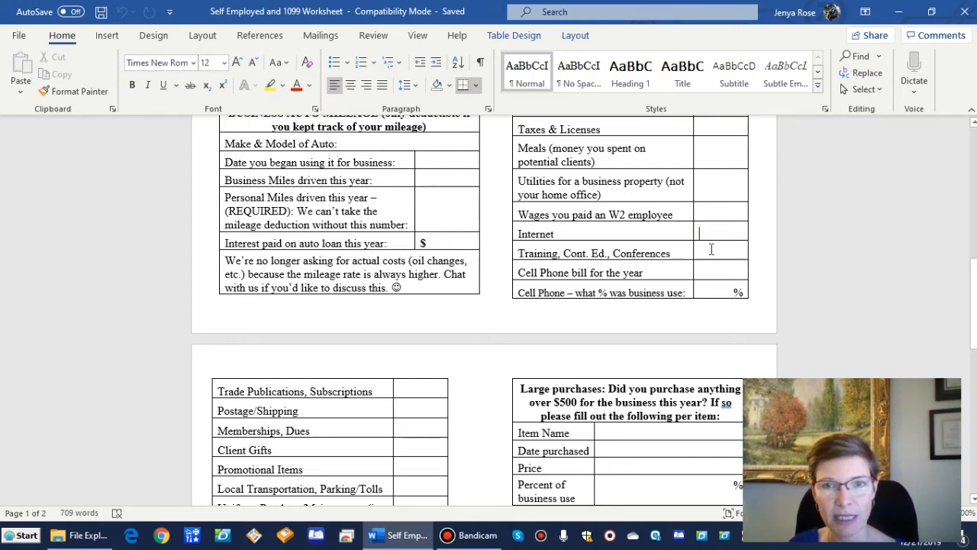
pyautogui.scroll(-3)
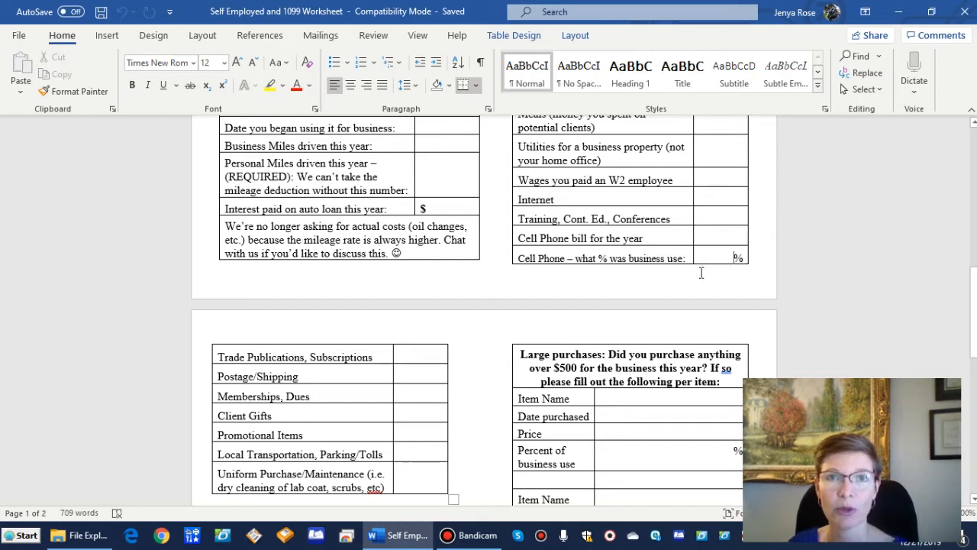
# Point out the Postage/Shipping amount and scroll to the Home Office section.
pyautogui.scroll(-3)
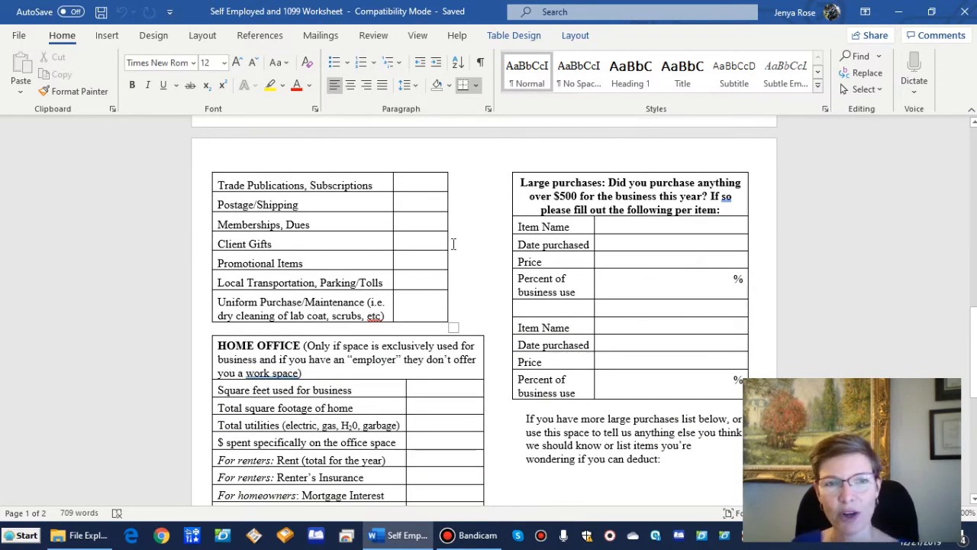
pyautogui.click(405, 183)
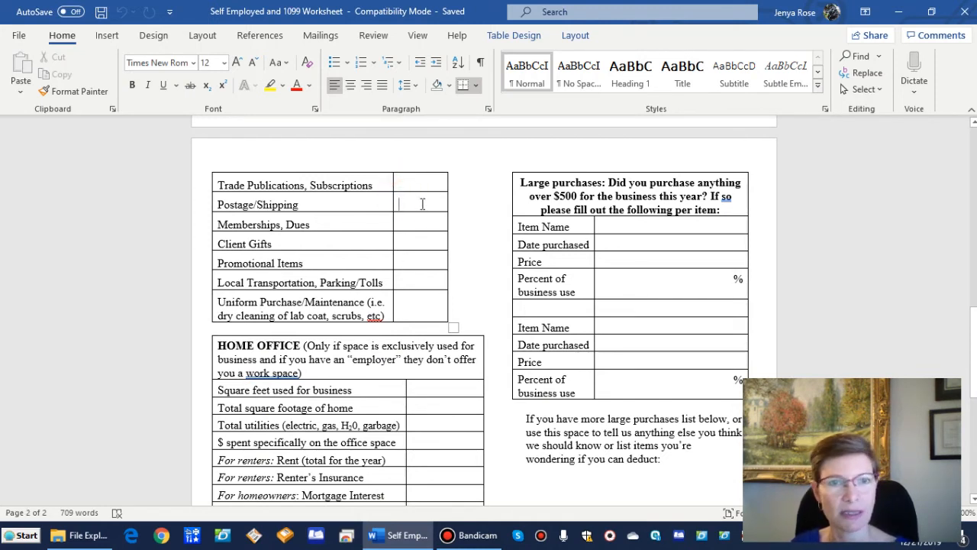
pyautogui.scroll(-3)
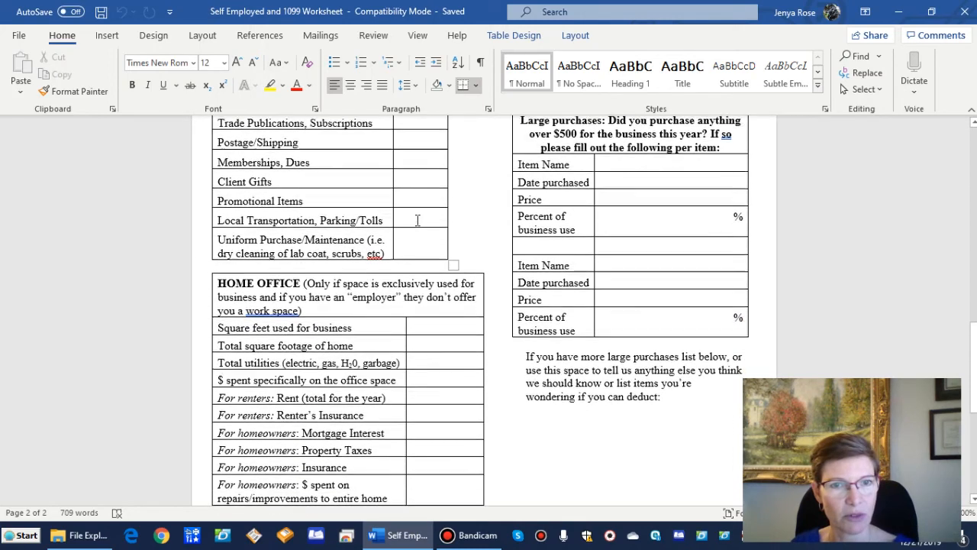
# Point out the business square feet, office spending, rent and homeowners' insurance entries.
pyautogui.scroll(-3)
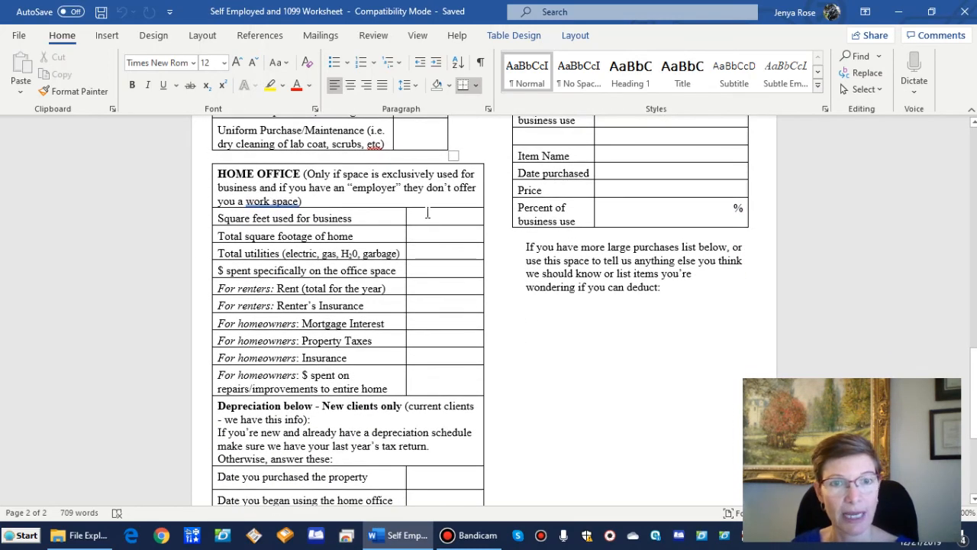
pyautogui.moveTo(417, 226)
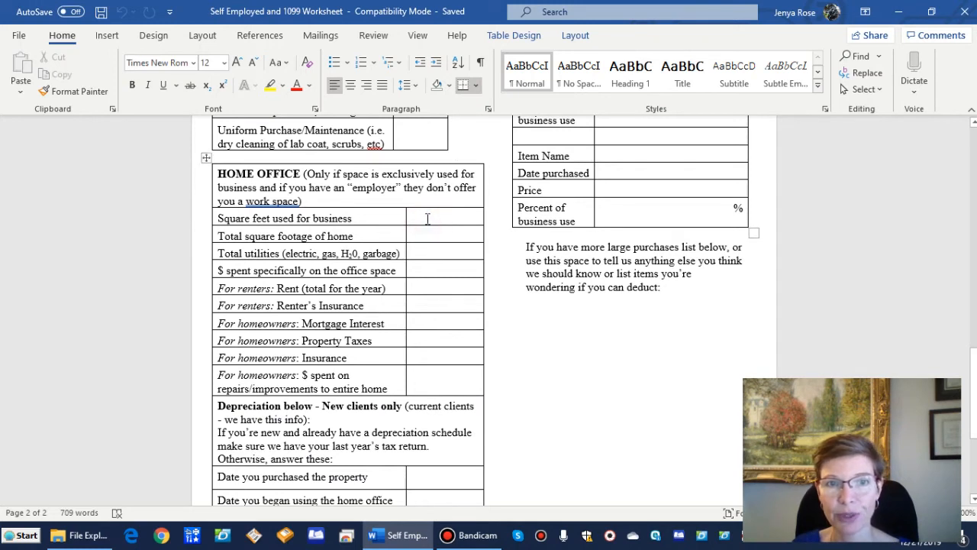
pyautogui.click(416, 217)
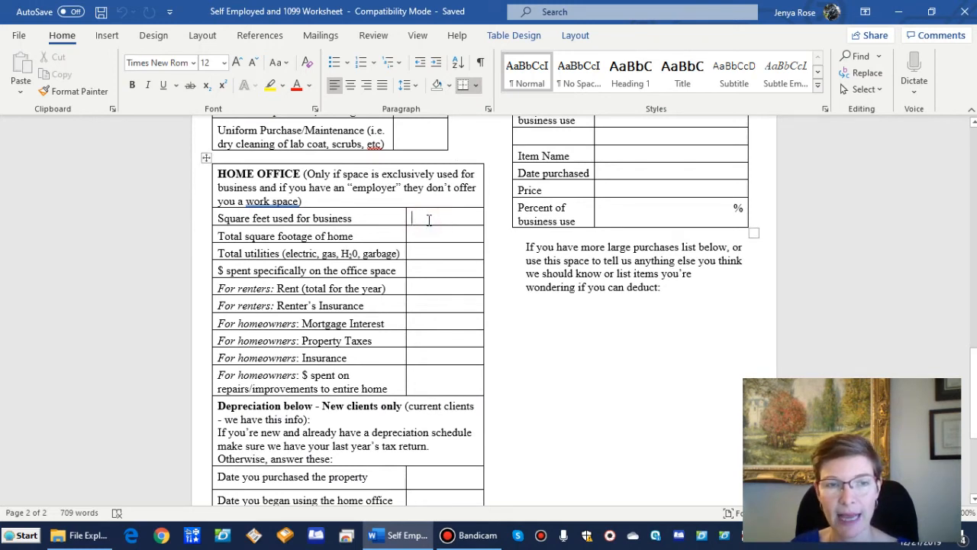
pyautogui.moveTo(426, 236)
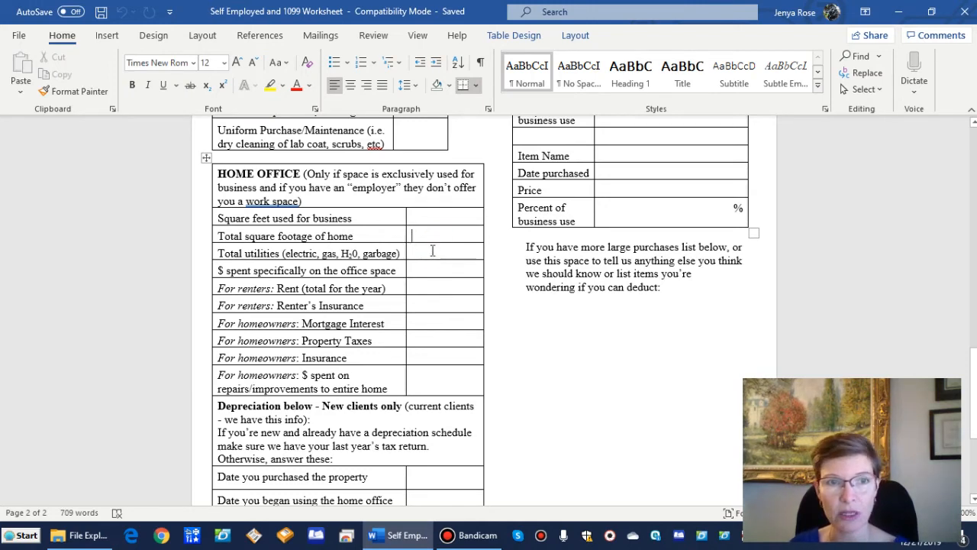
pyautogui.click(432, 270)
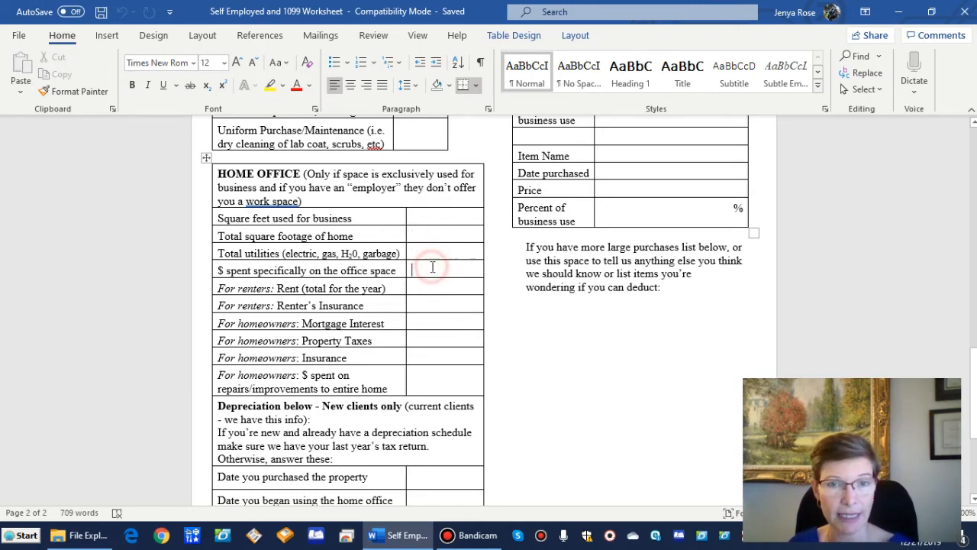
pyautogui.scroll(-3)
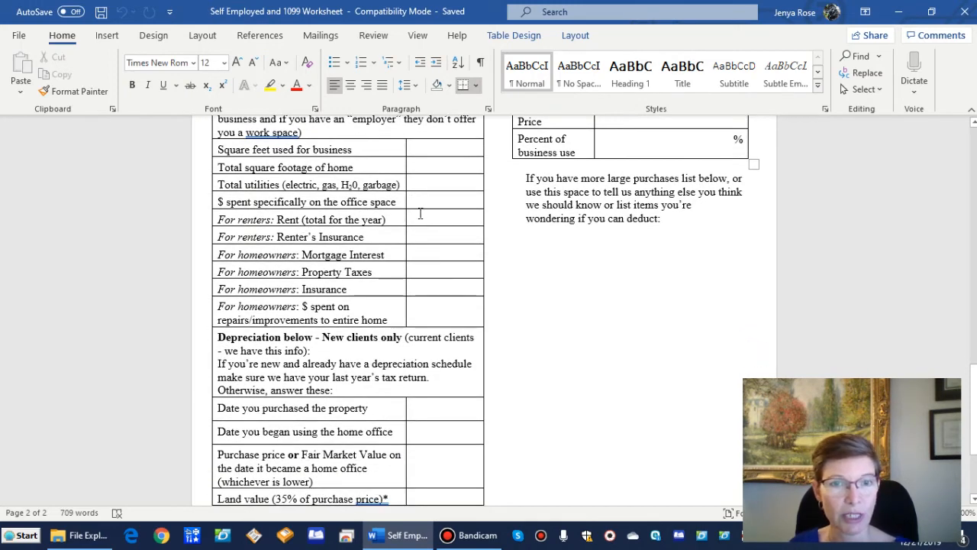
pyautogui.click(412, 234)
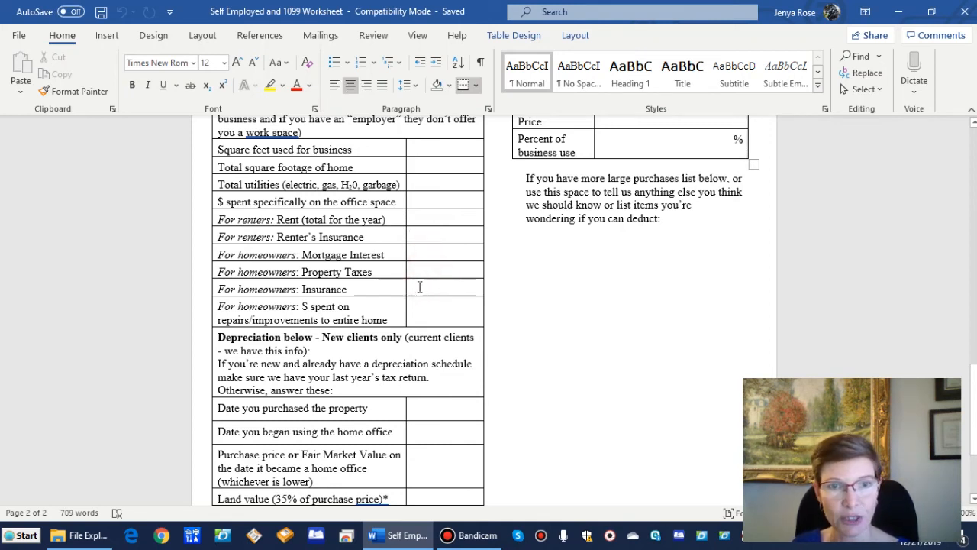
pyautogui.click(445, 288)
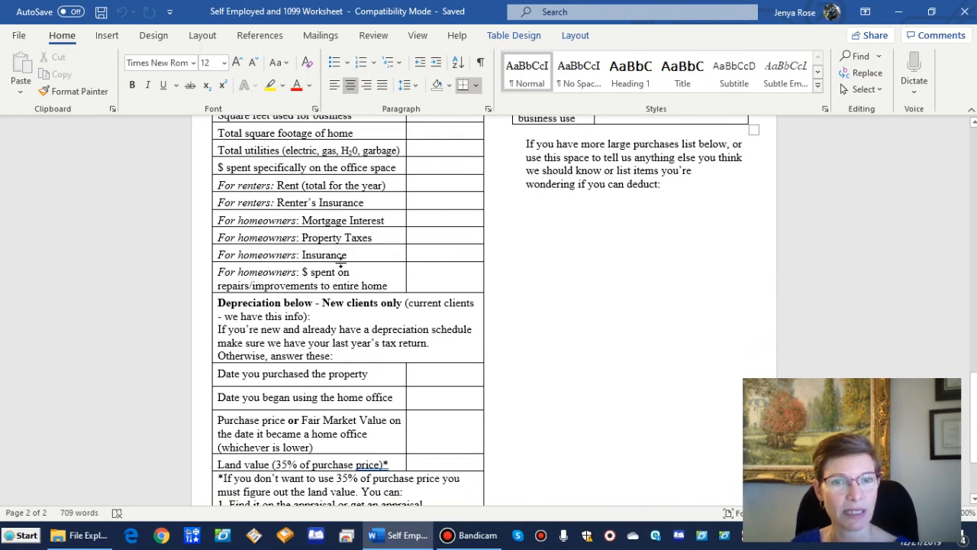
pyautogui.moveTo(439, 271)
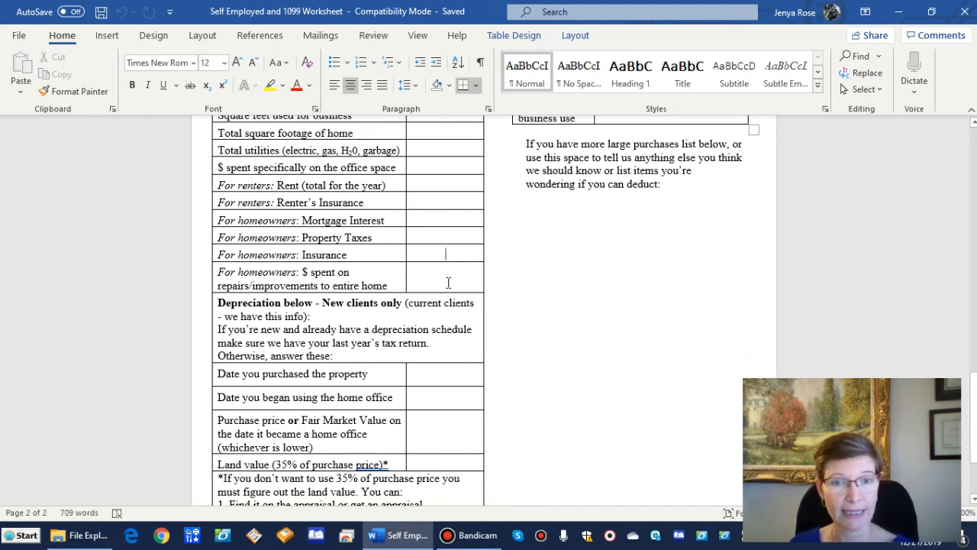
pyautogui.moveTo(431, 278)
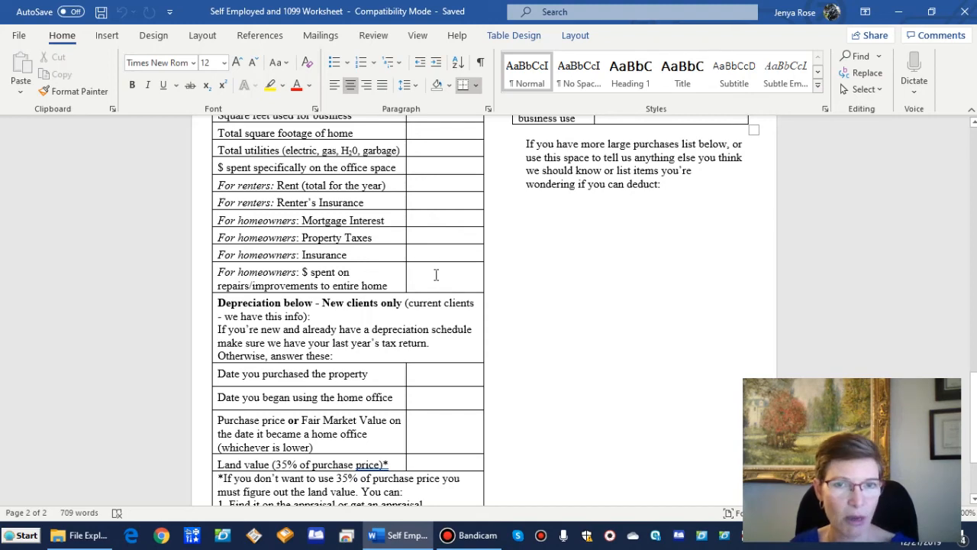
pyautogui.moveTo(432, 277)
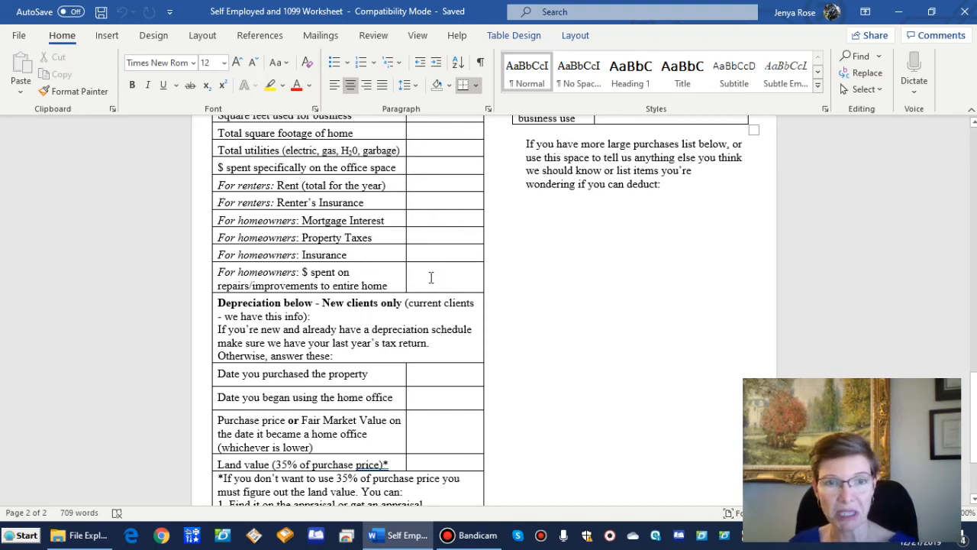
# Return to the top of page two showing the Large purchases table.
pyautogui.scroll(-3)
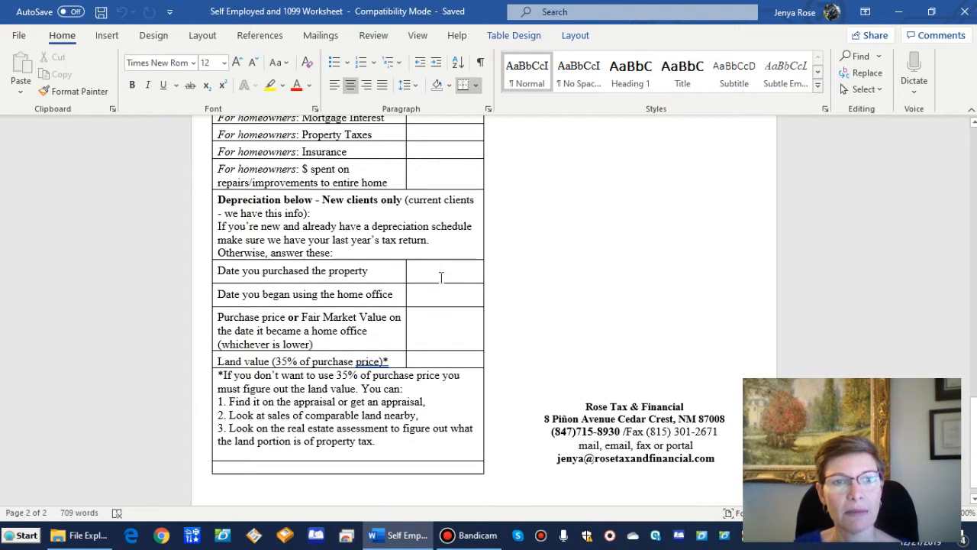
pyautogui.click(445, 150)
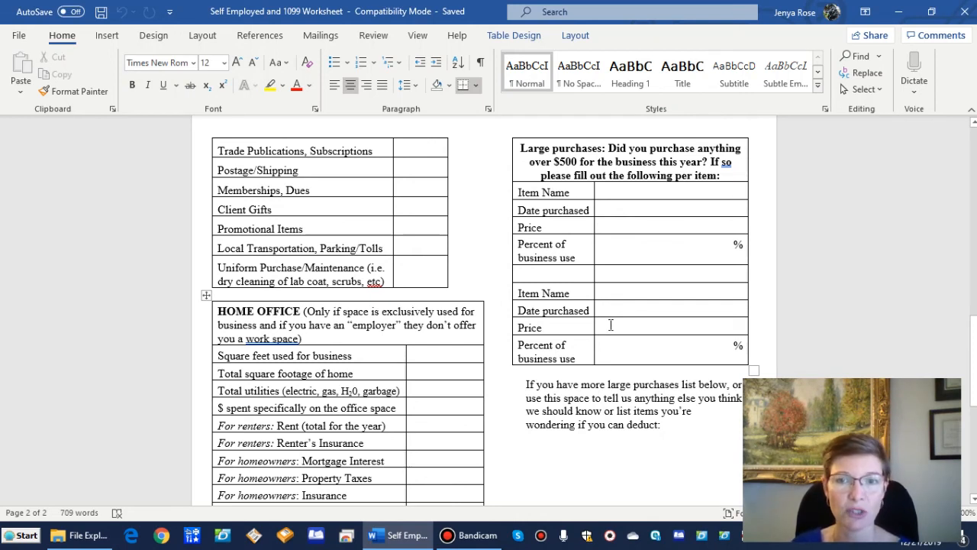
# Scroll through the Large purchases table to the land value notes and firm contact block.
pyautogui.click(445, 494)
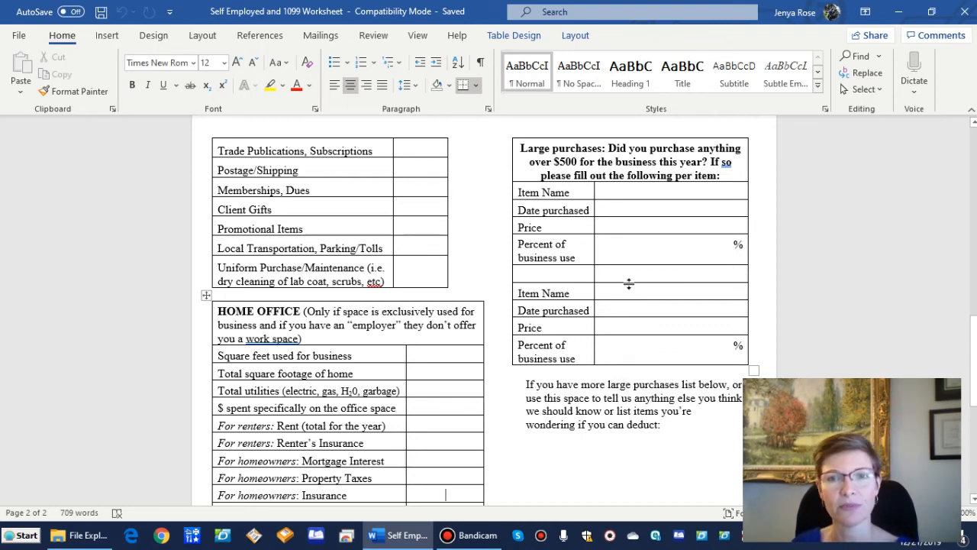
pyautogui.scroll(-3)
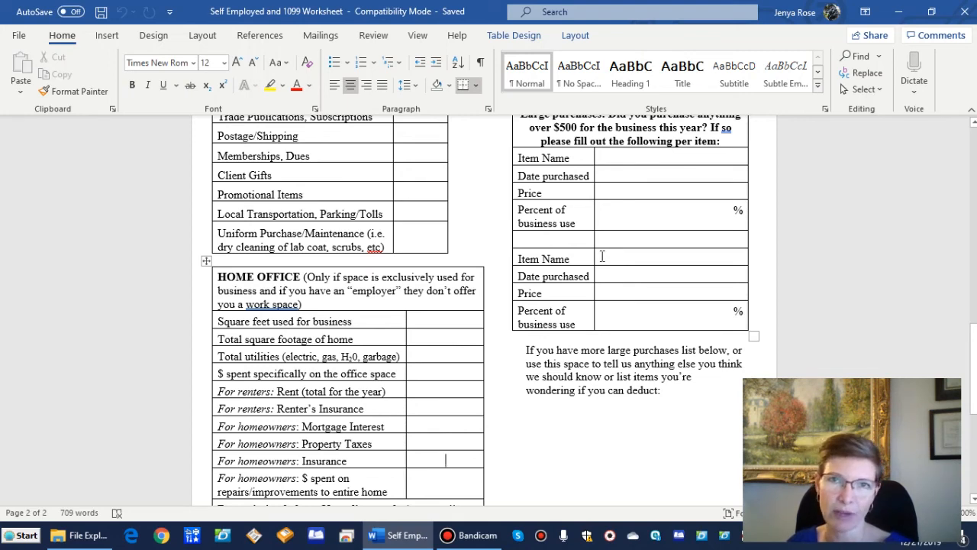
pyautogui.scroll(-3)
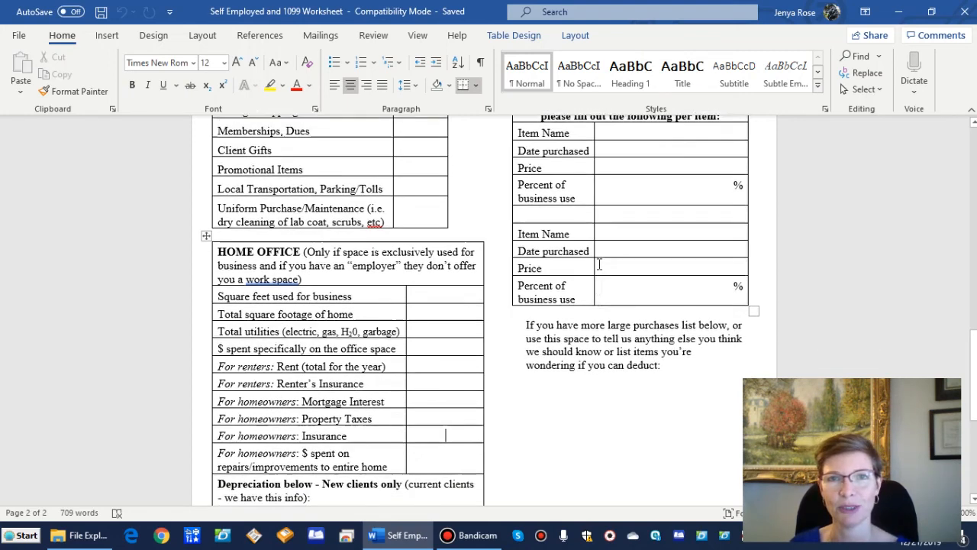
pyautogui.scroll(-3)
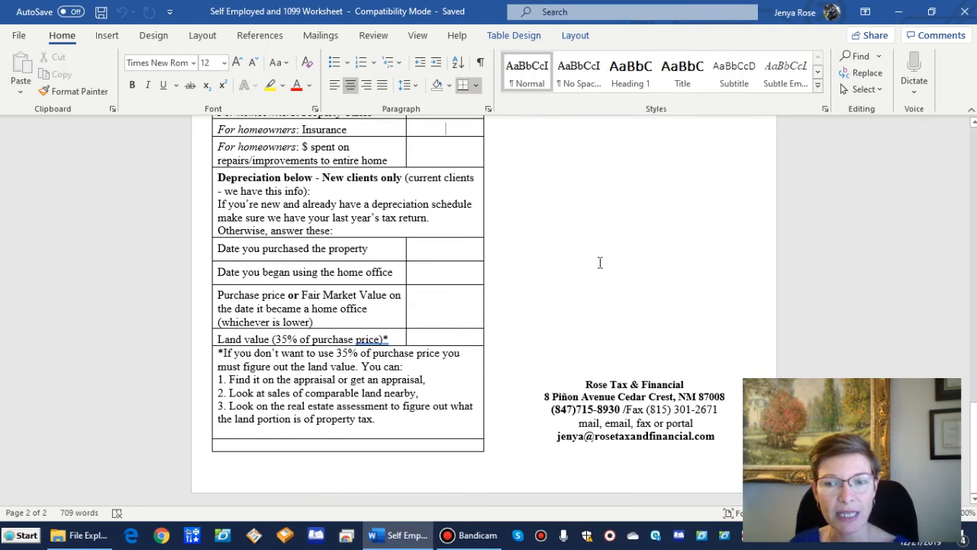